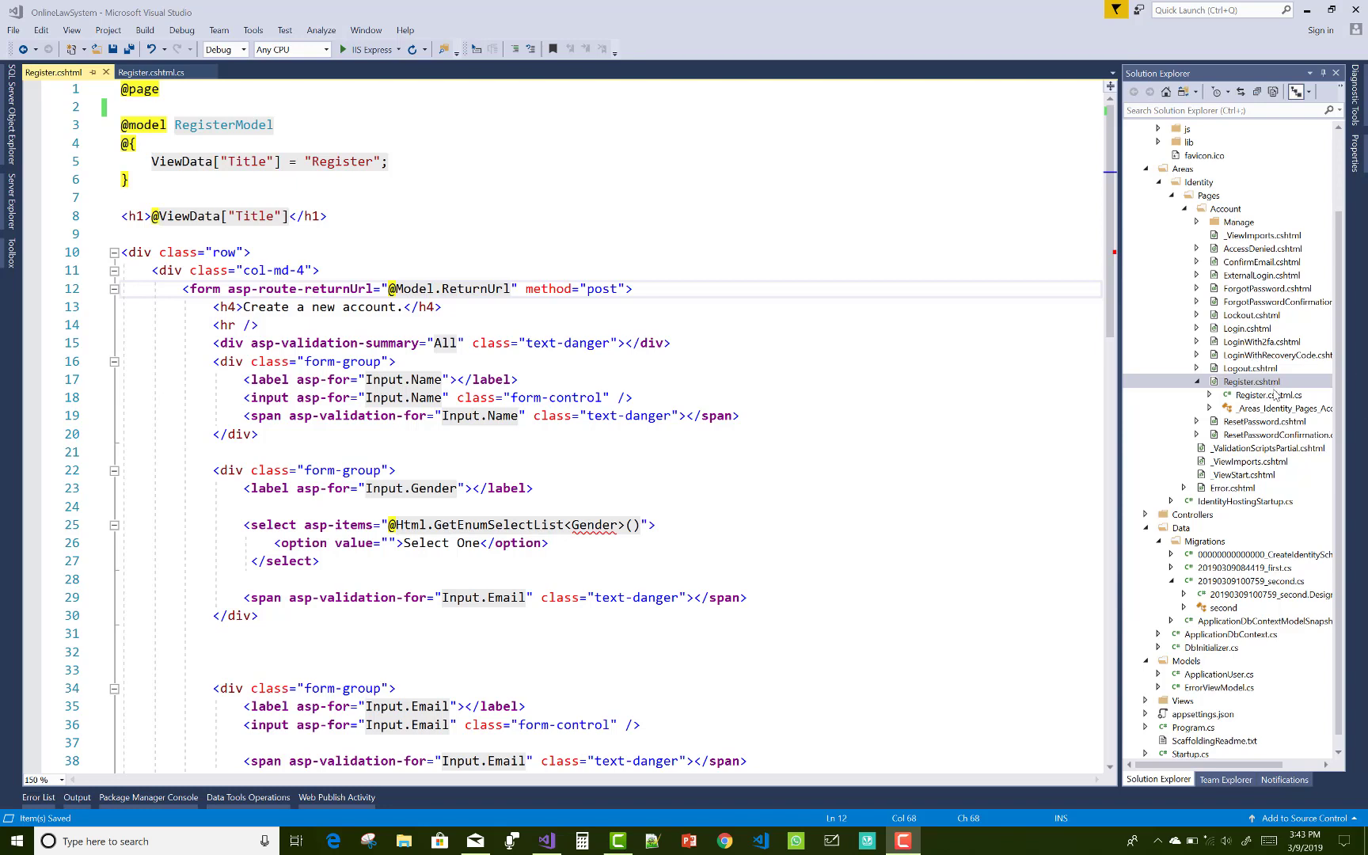
{"action": "mouse_move", "coordinate": [312, 524]}
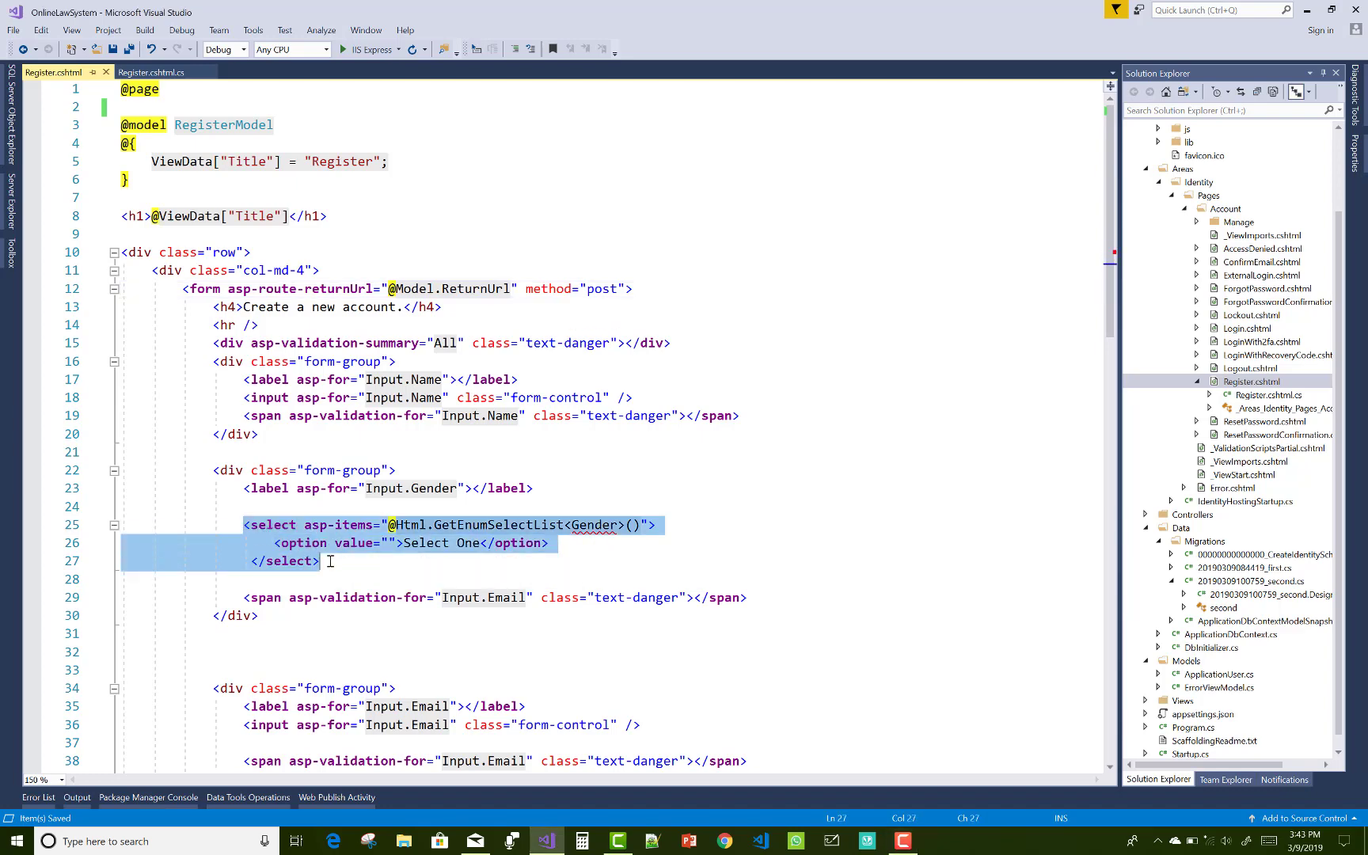
{"action": "mouse_move", "coordinate": [594, 542]}
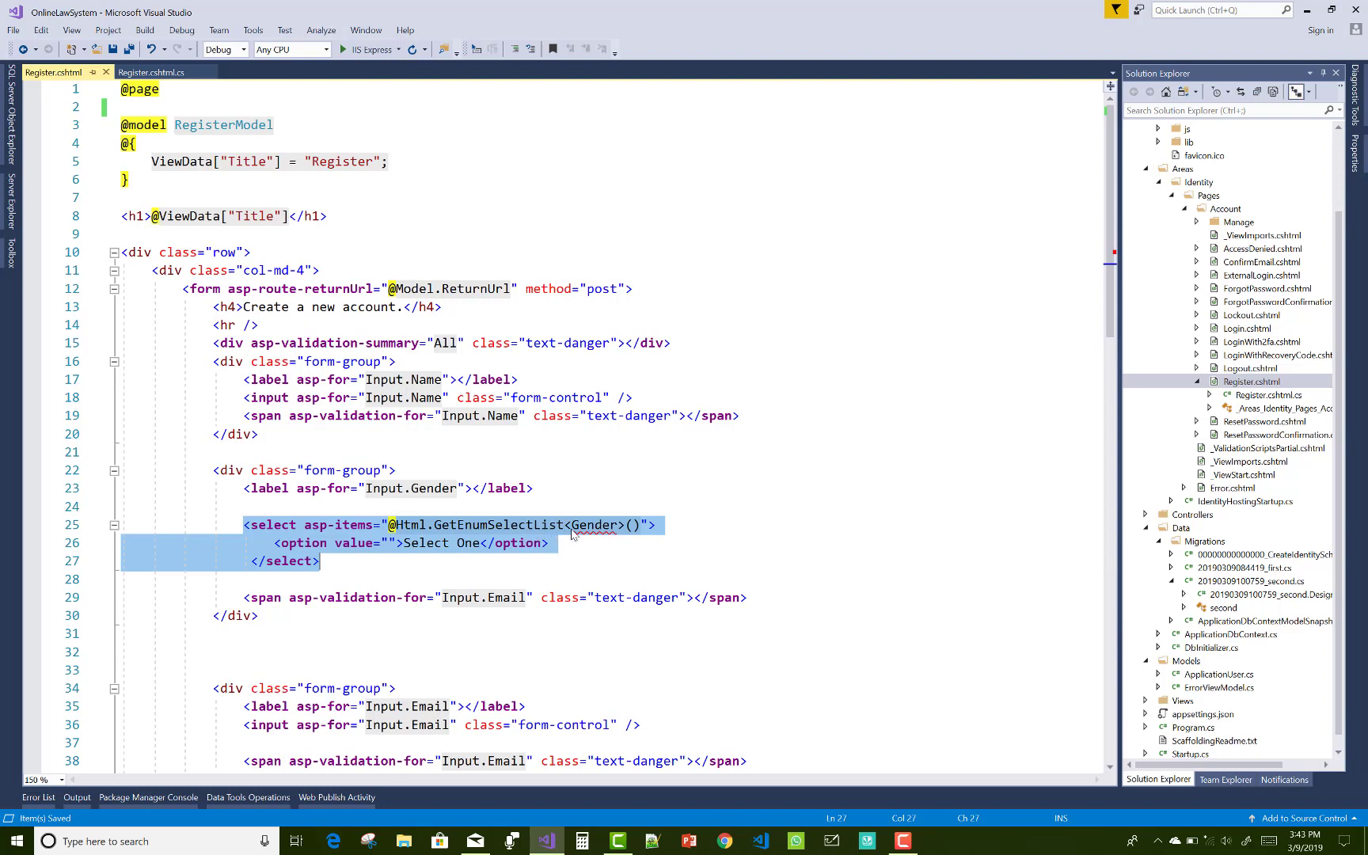
Review ApplicationUser.cs to confirm the Gender enum lives in OnlineLawSystem.Models
{"action": "double_click", "coordinate": [594, 525]}
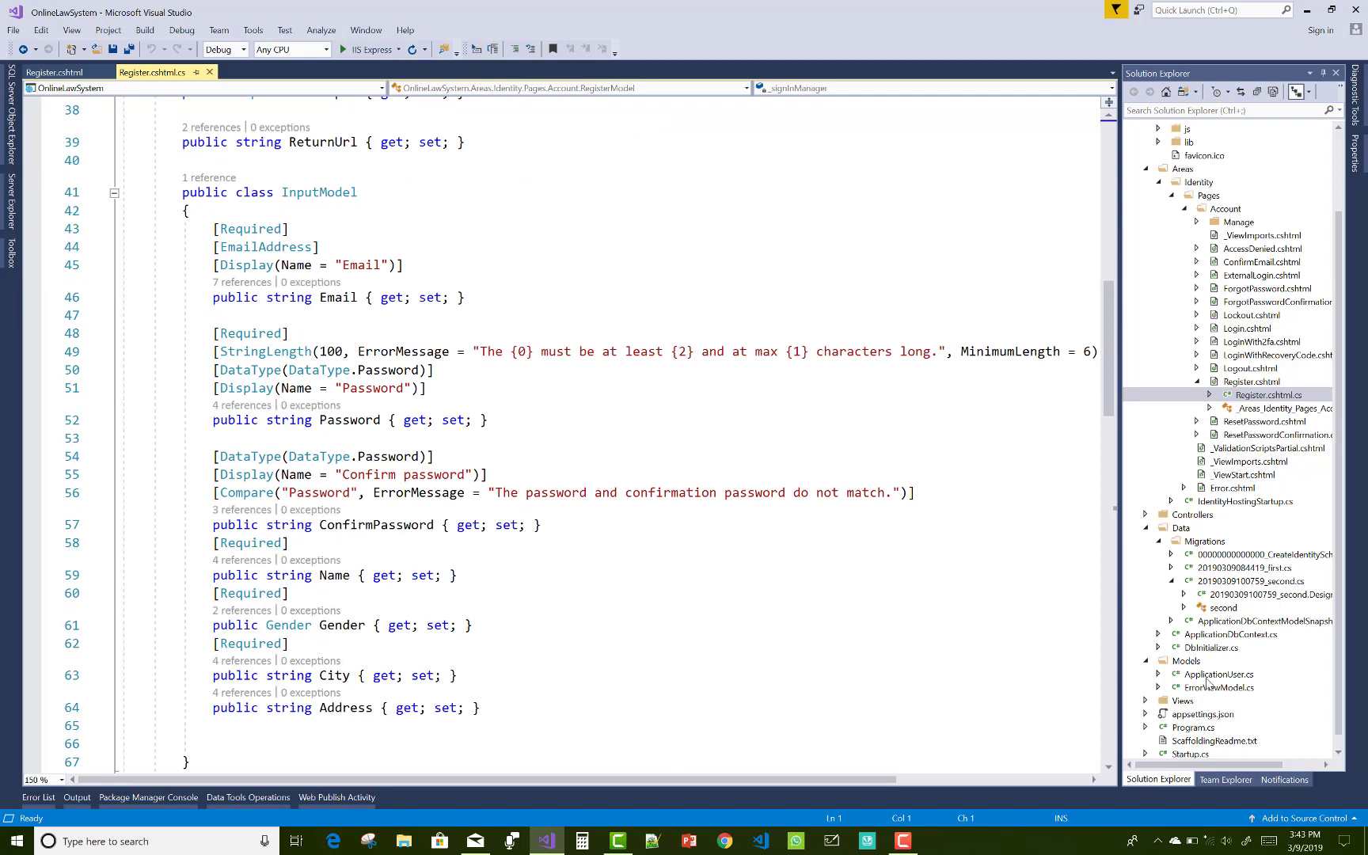
{"action": "double_click", "coordinate": [1218, 673]}
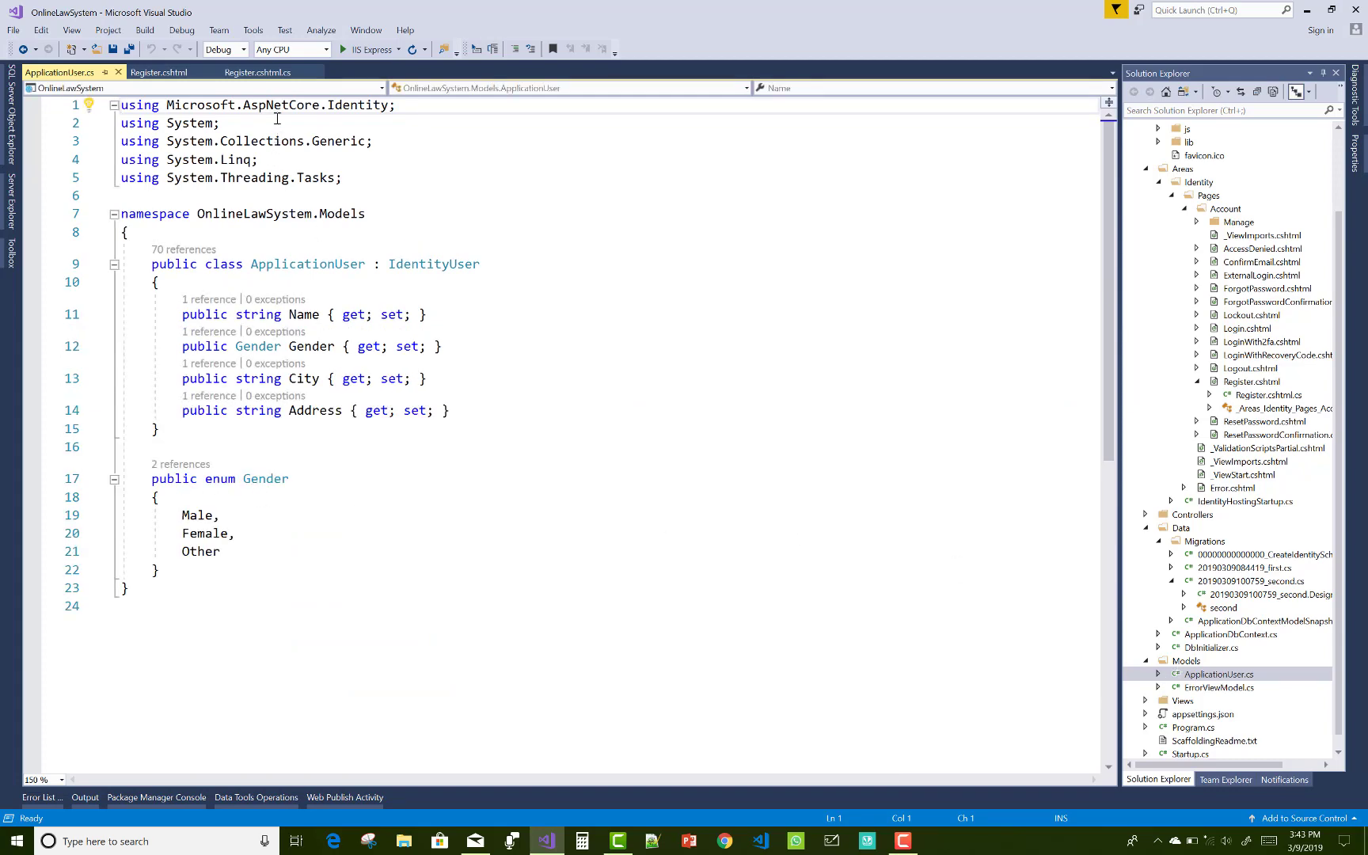
Return to the Register.cshtml markup via its code-behind tab
{"action": "left_click", "coordinate": [257, 71]}
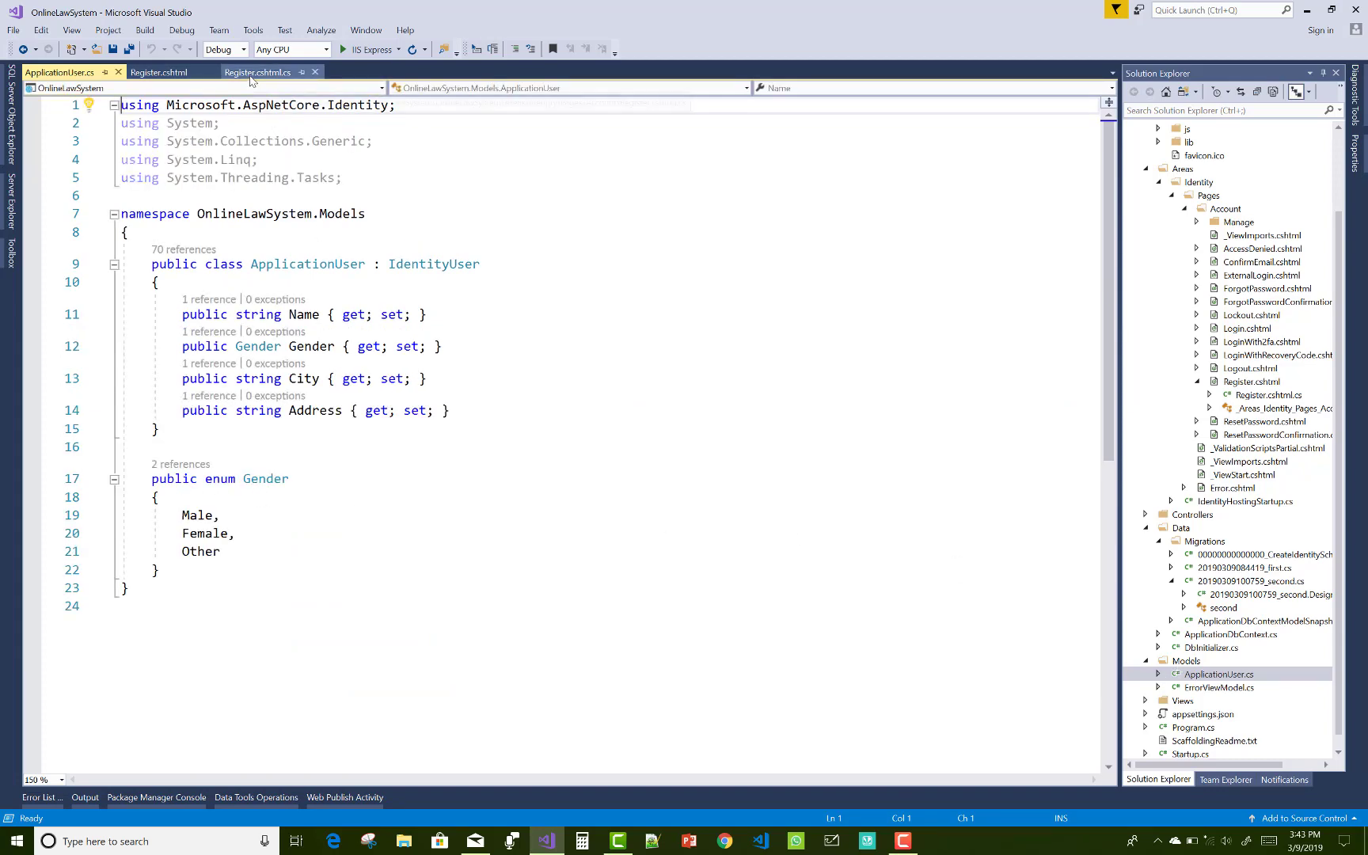
{"action": "left_click", "coordinate": [258, 71]}
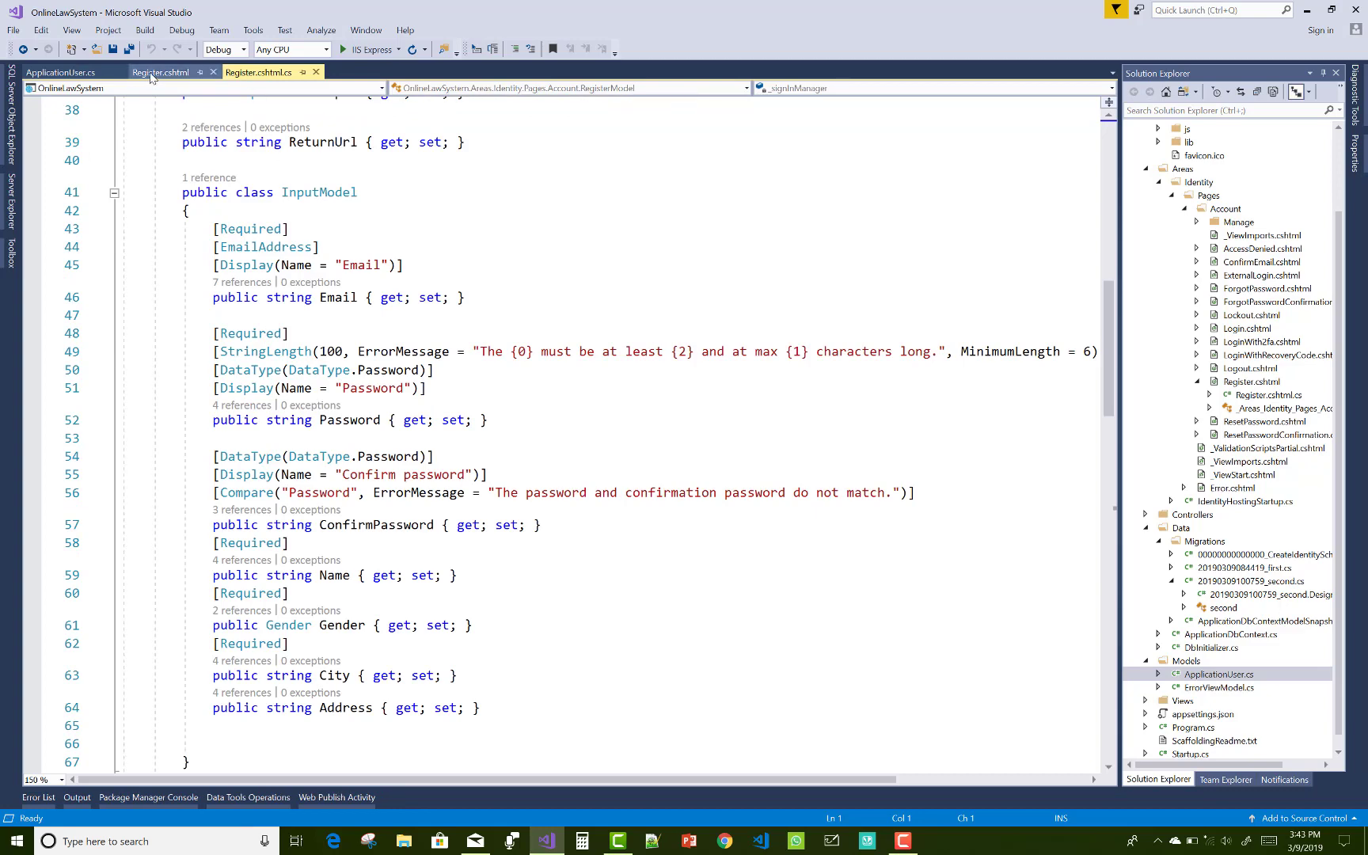
{"action": "left_click", "coordinate": [162, 71]}
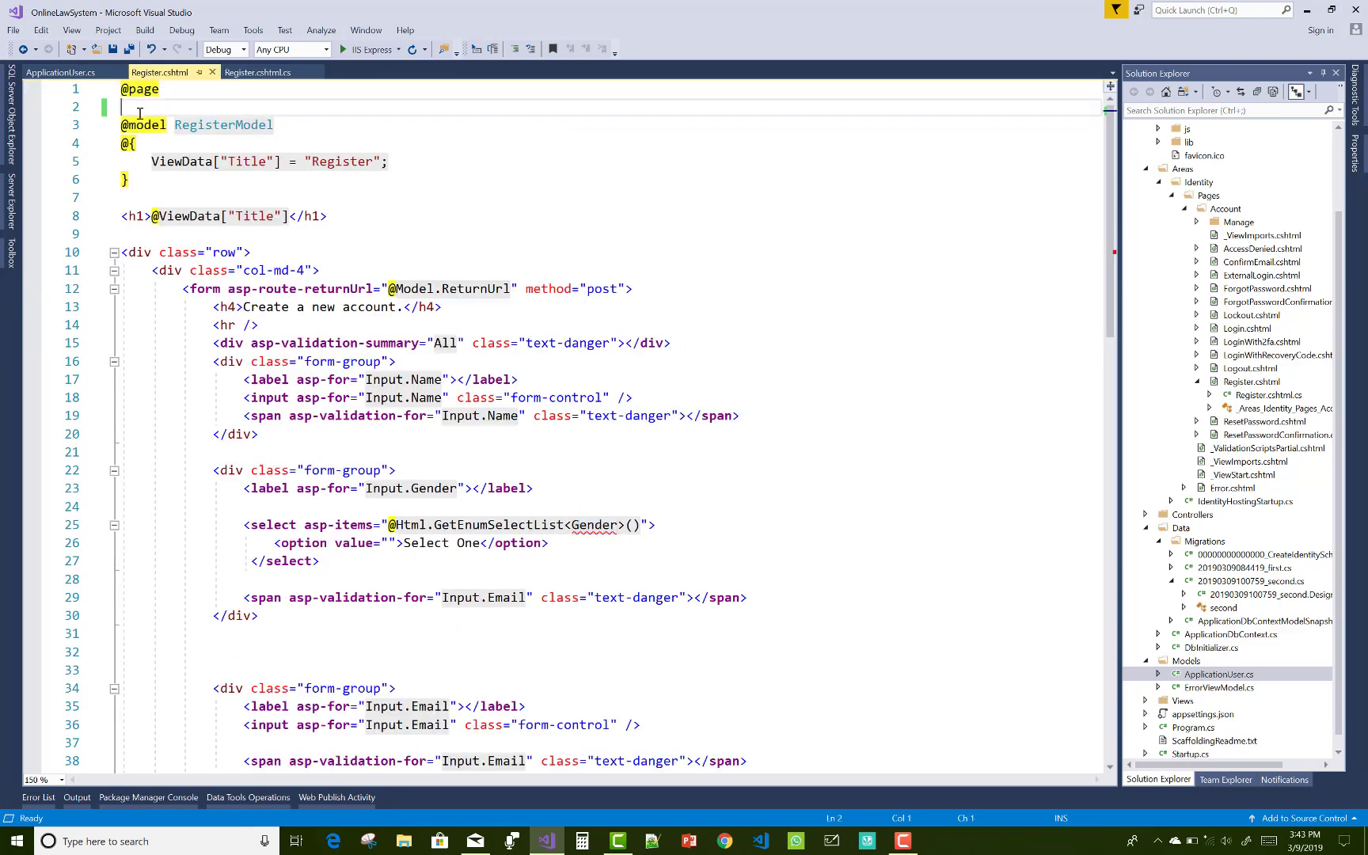
{"action": "type", "text": "@usin"}
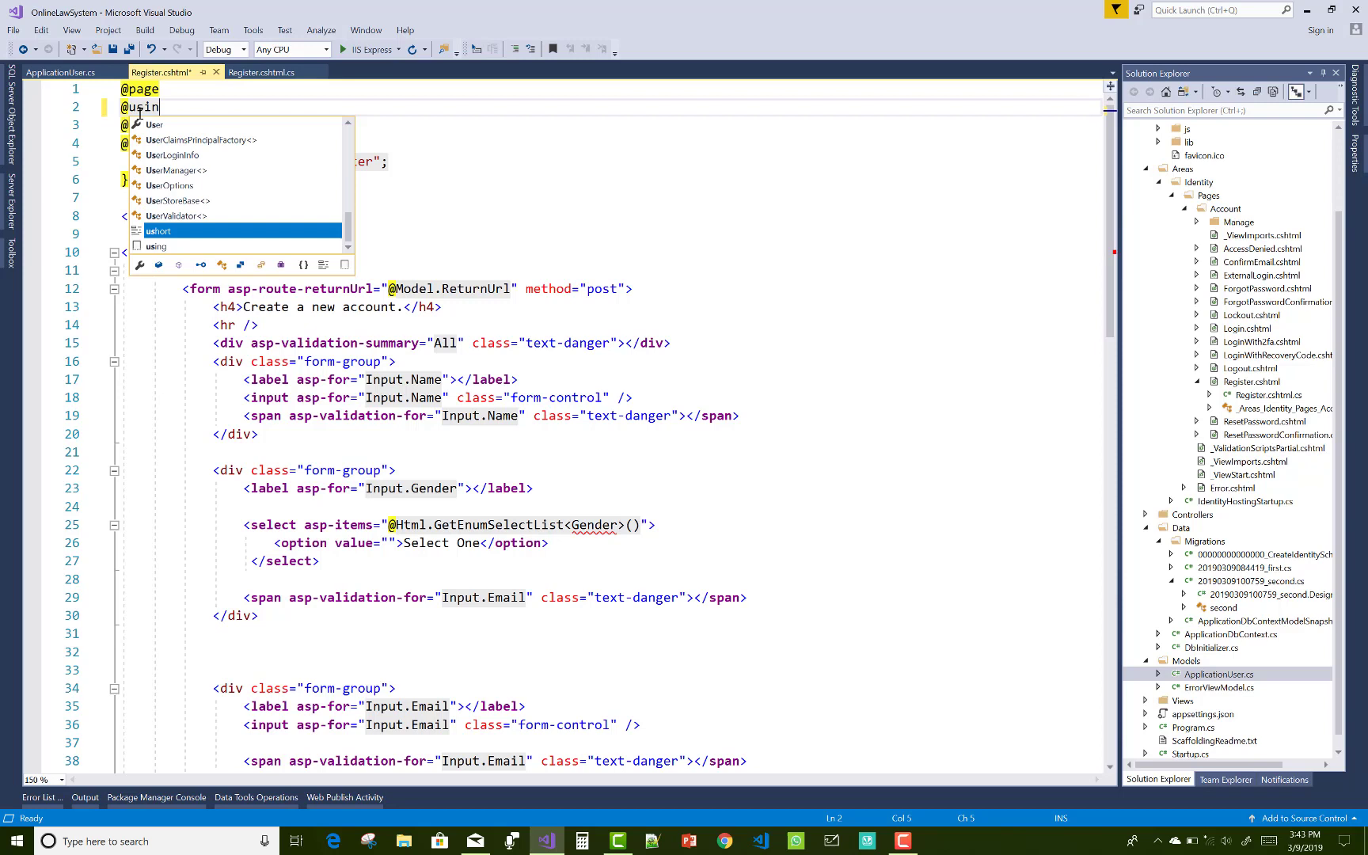
{"action": "type", "text": "g"}
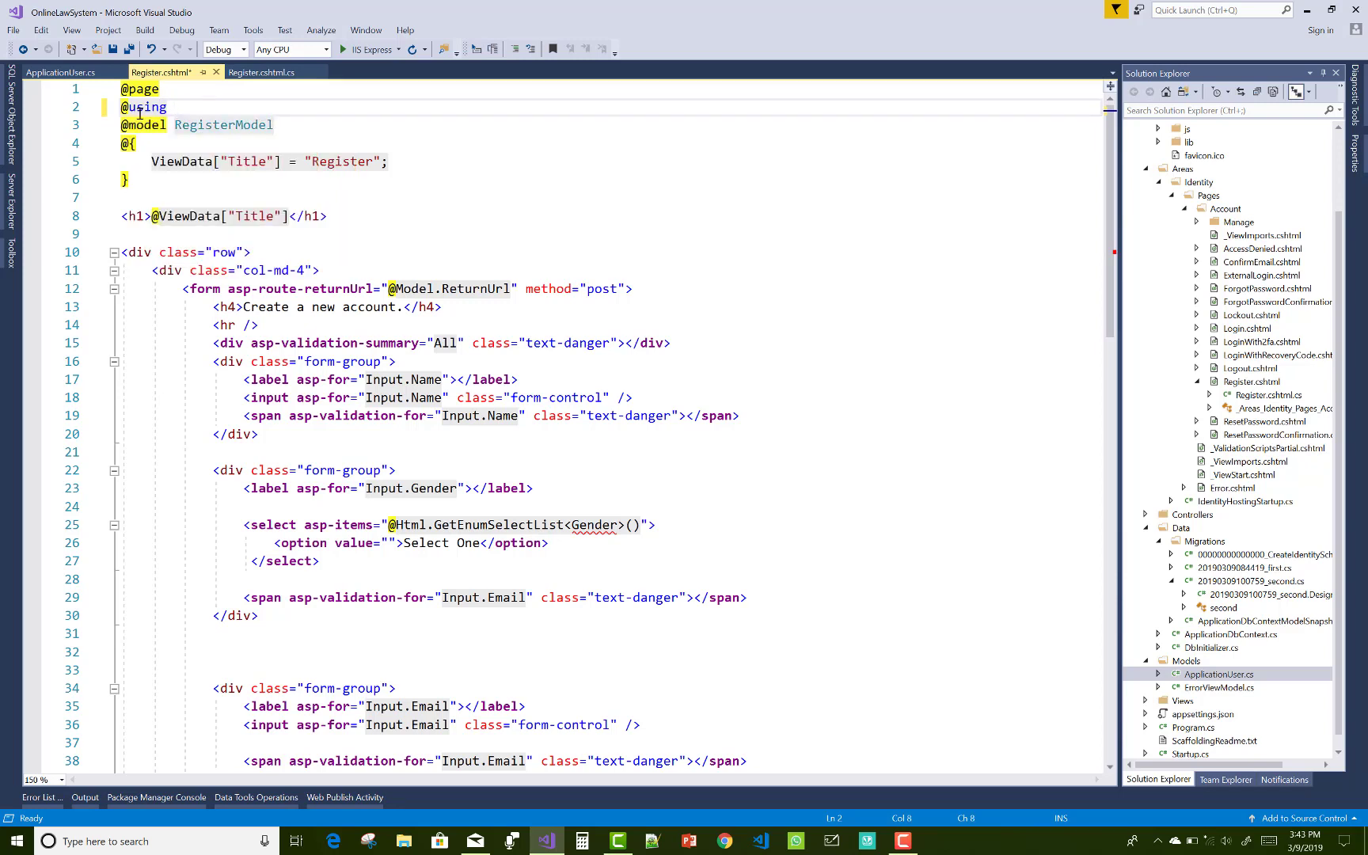
{"action": "type", "text": "Online"}
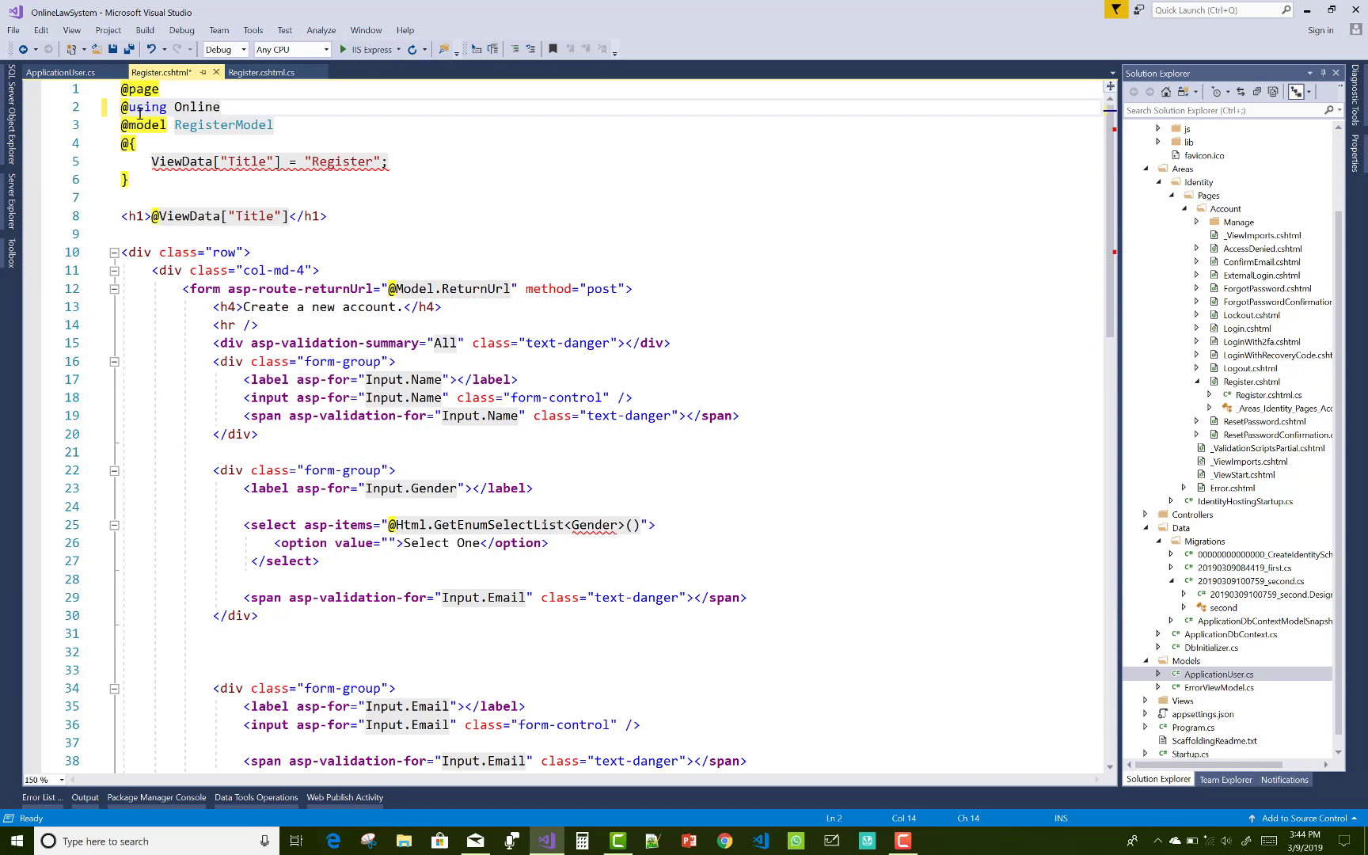
{"action": "type", "text": "LawS"}
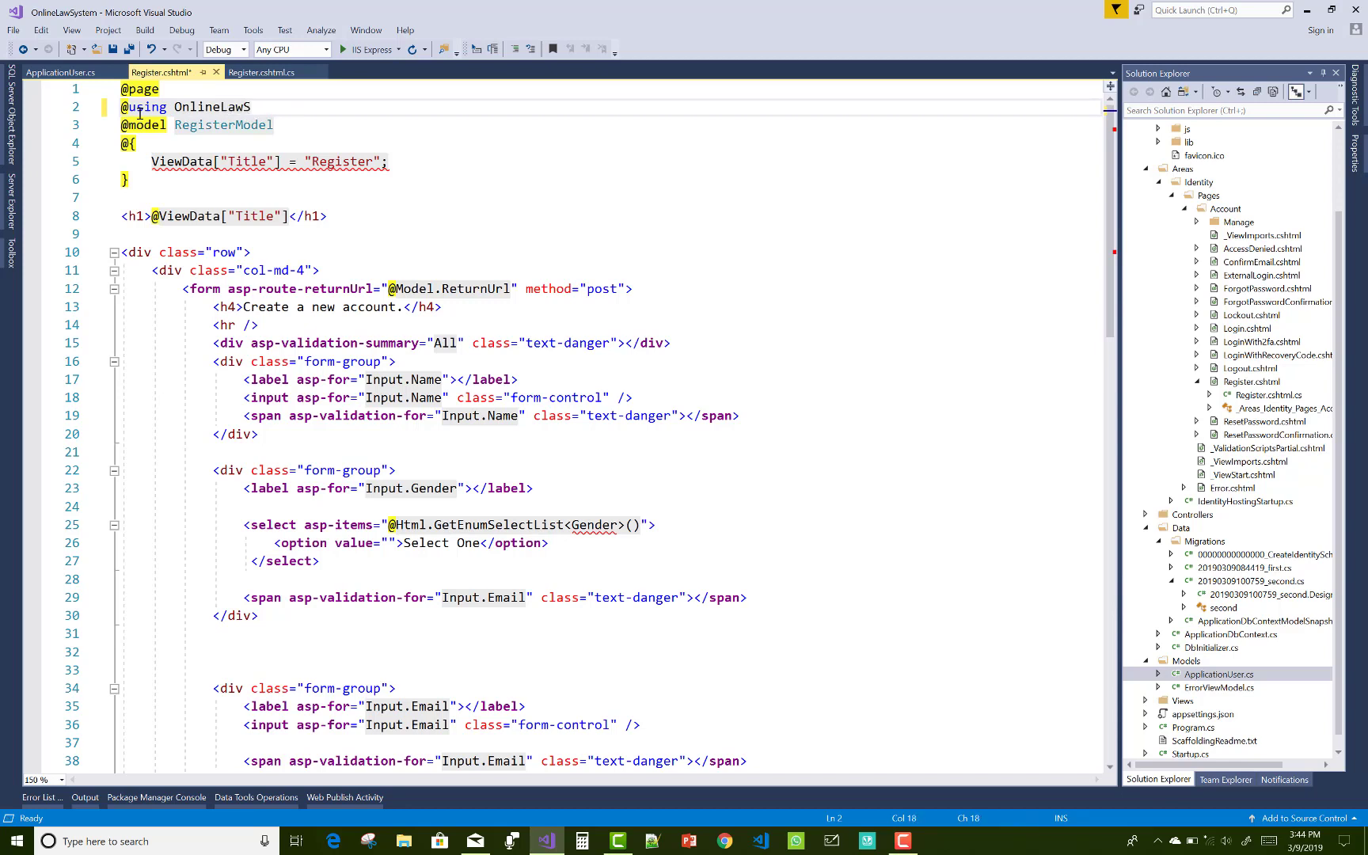